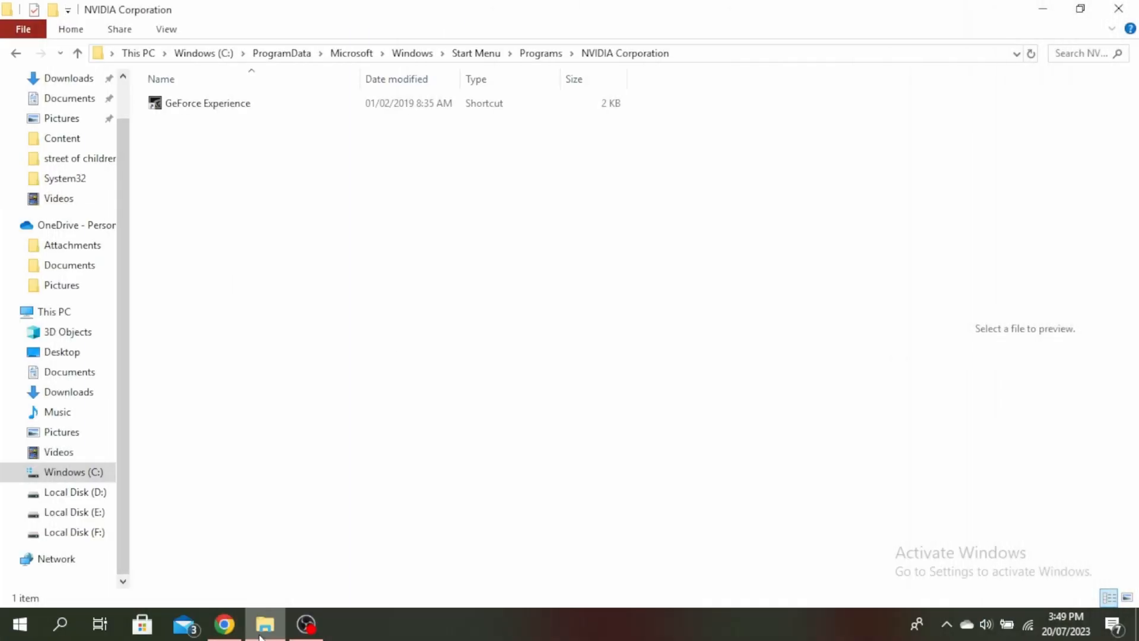
- Find the GeForce Experience shortcut and review its Compatibility settings in Properties
click(60, 623)
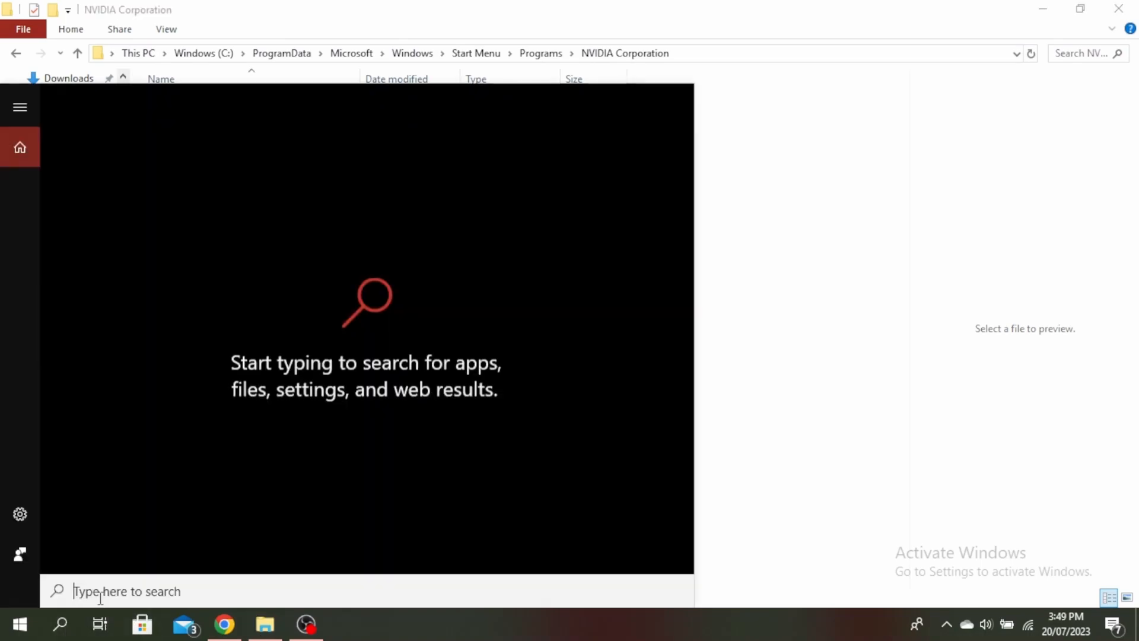
text(gefo)
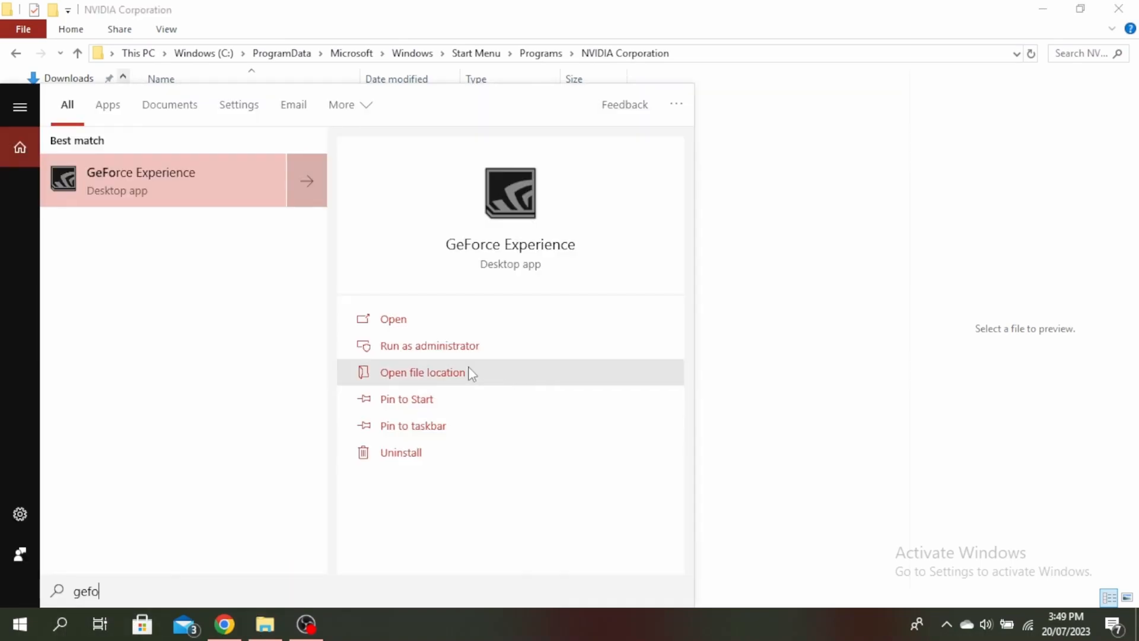
mouse_move(474, 387)
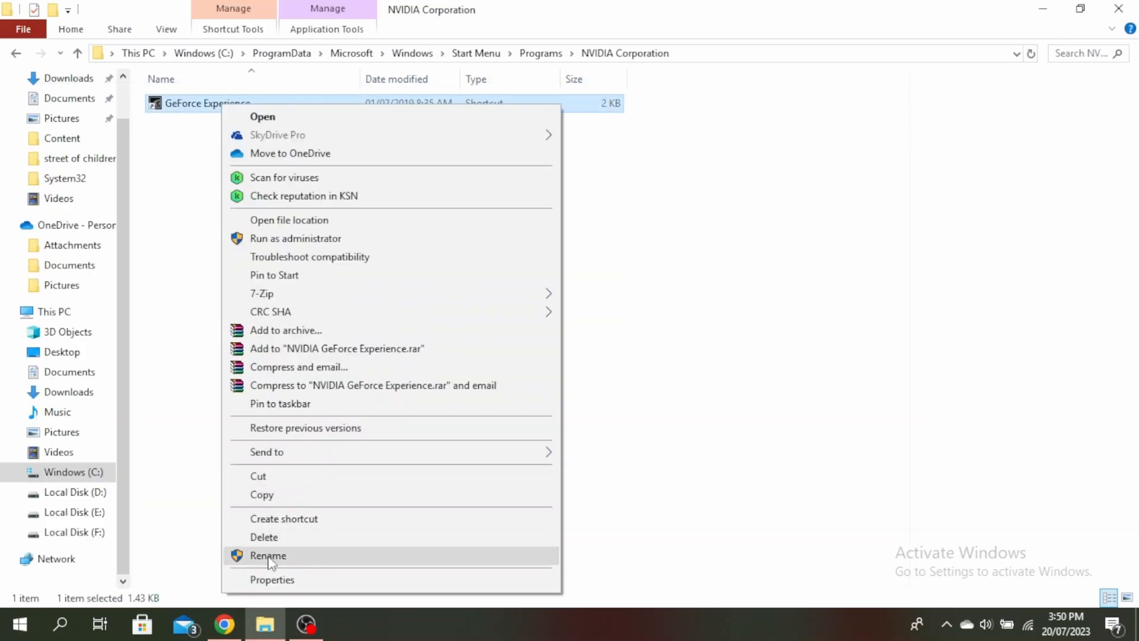
click(272, 579)
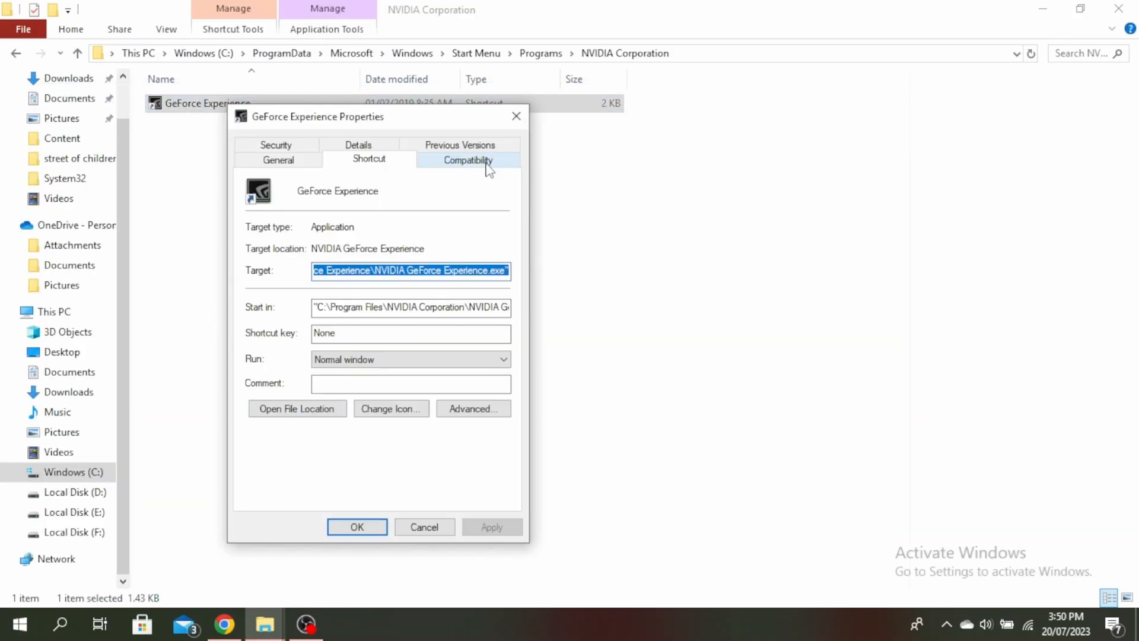
click(467, 160)
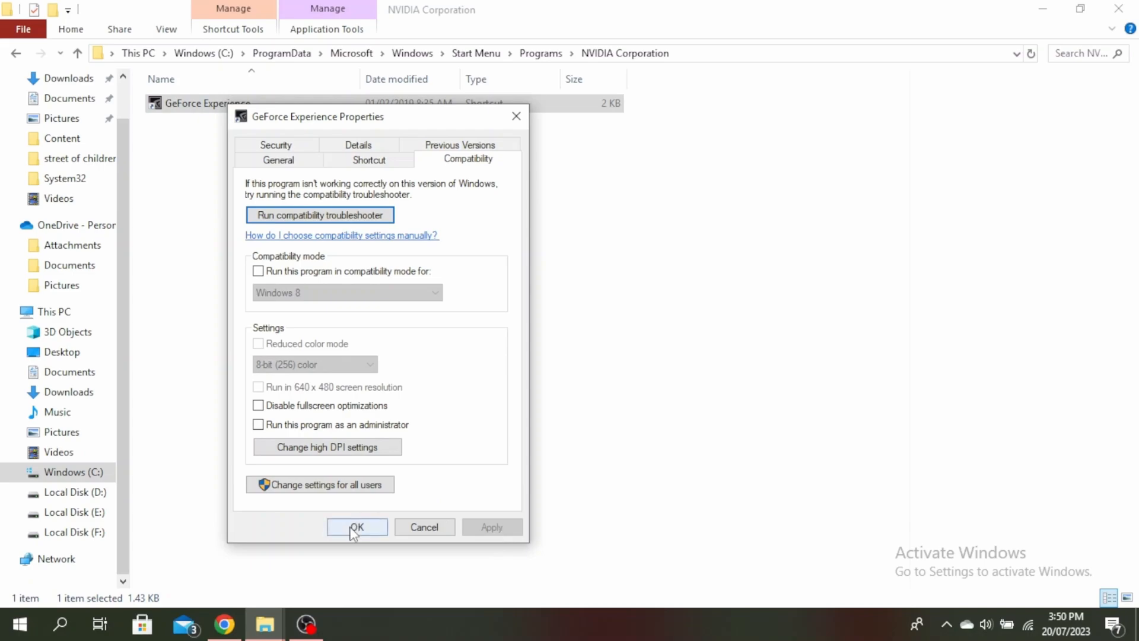
click(356, 526)
text(appwiz.cpl)
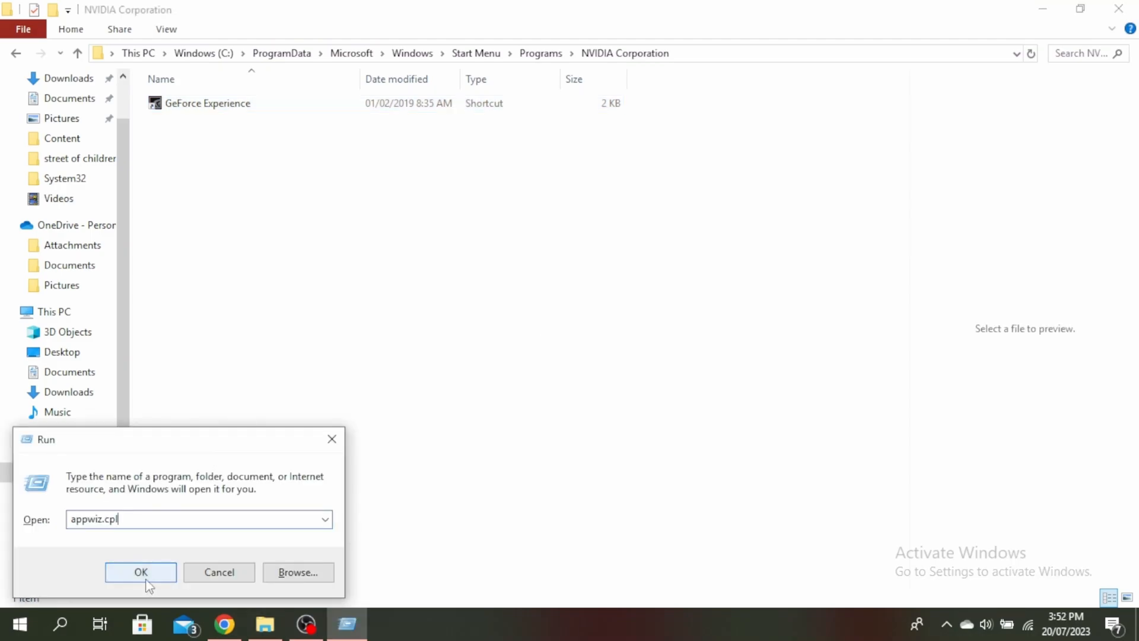
- Launch Programs and Features via appwiz.cpl and dismiss CapCut's uninstall prompt
click(140, 572)
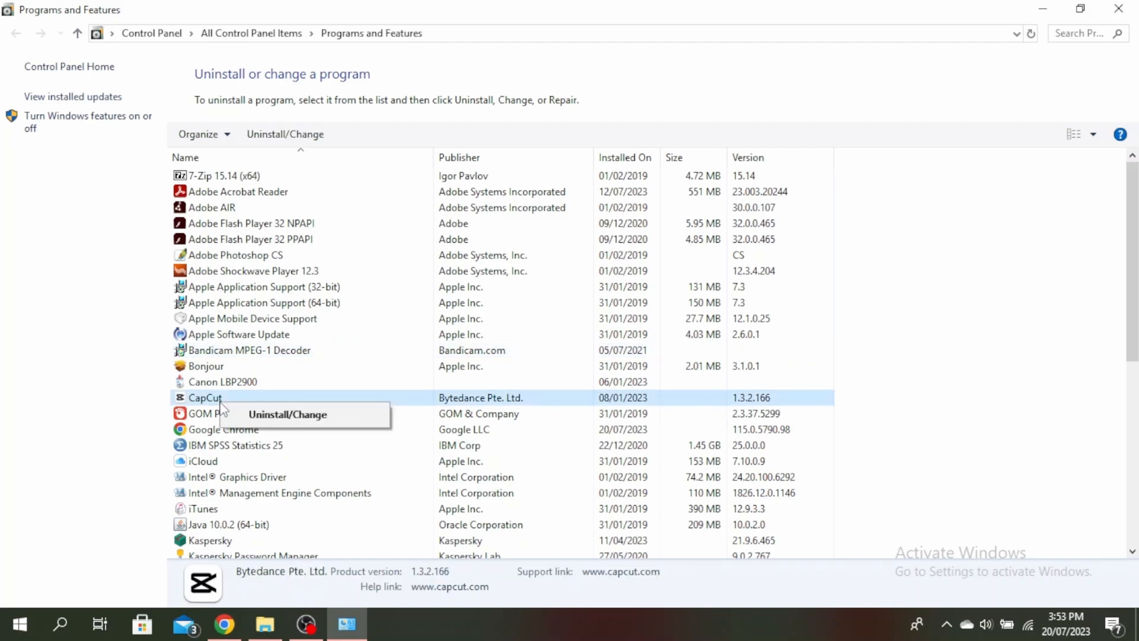
click(209, 541)
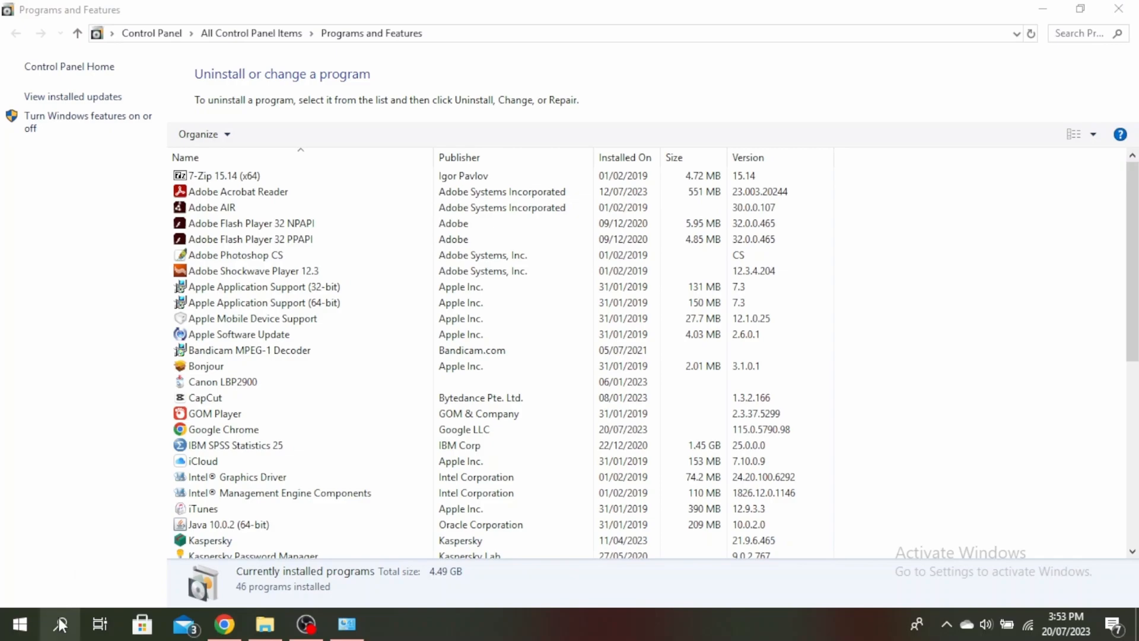
- Launch Device Manager and start updating the NVIDIA GeForce MX110 display driver
text(de)
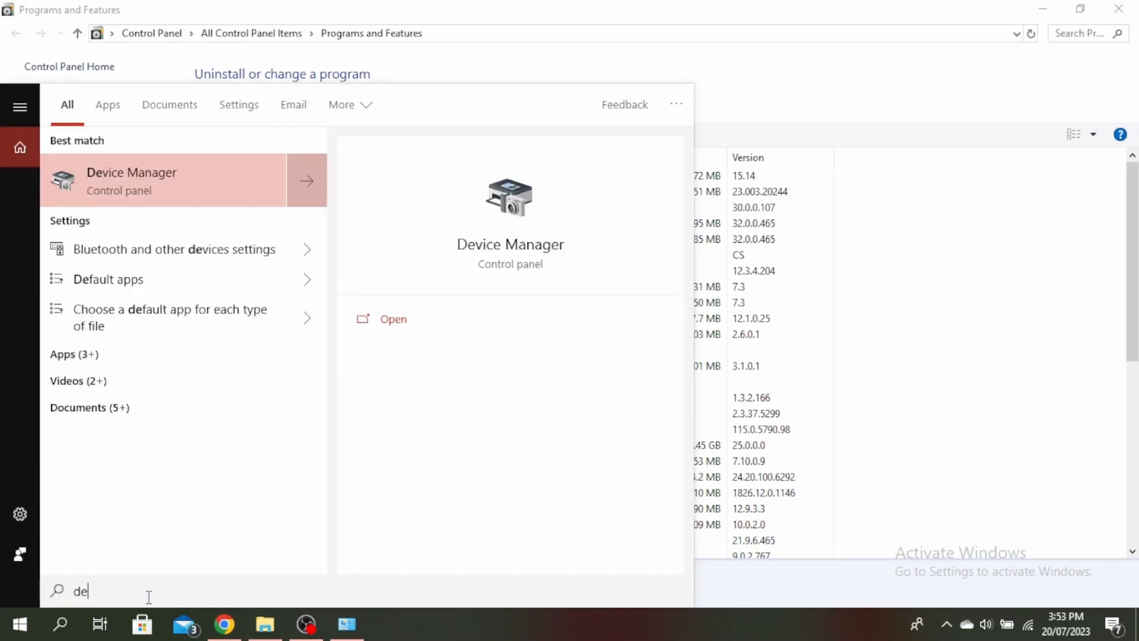
mouse_move(391, 330)
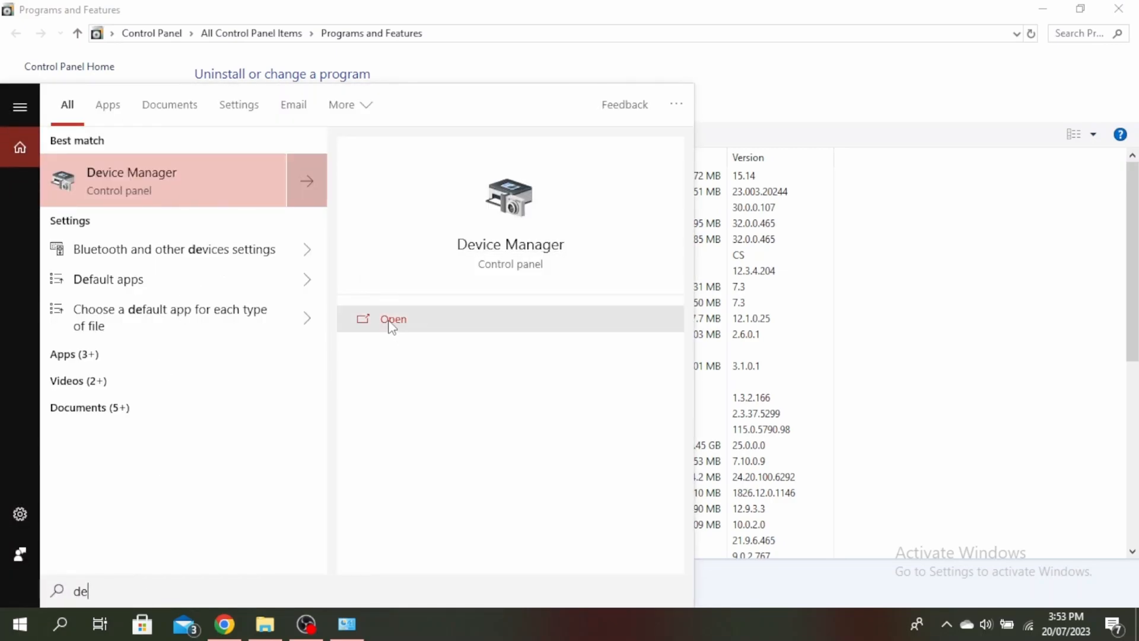
click(393, 319)
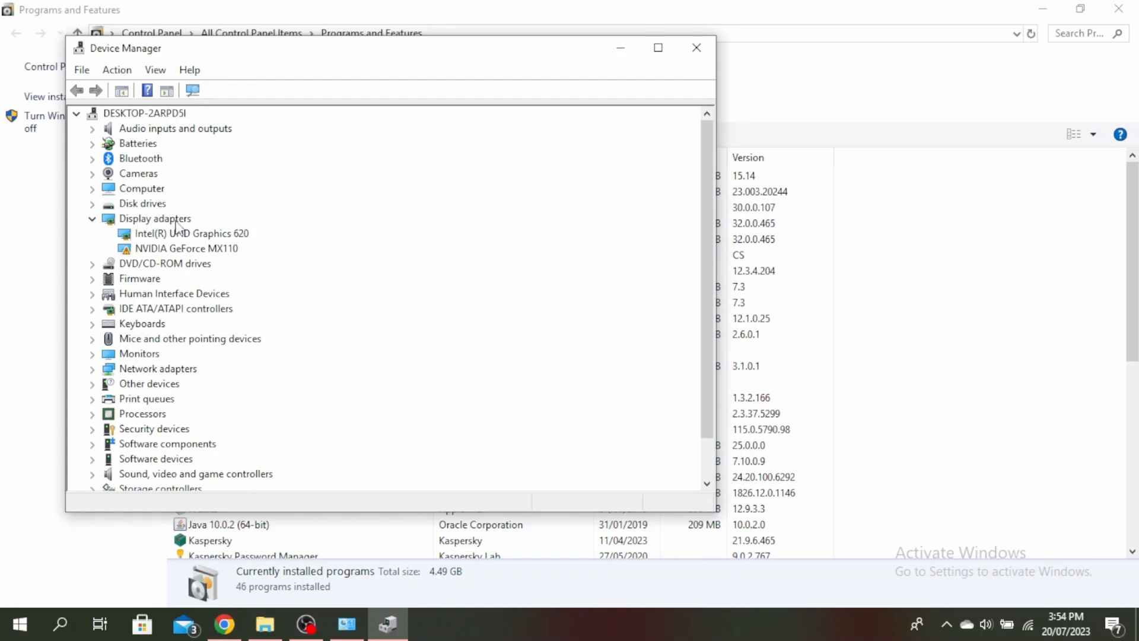
mouse_move(187, 253)
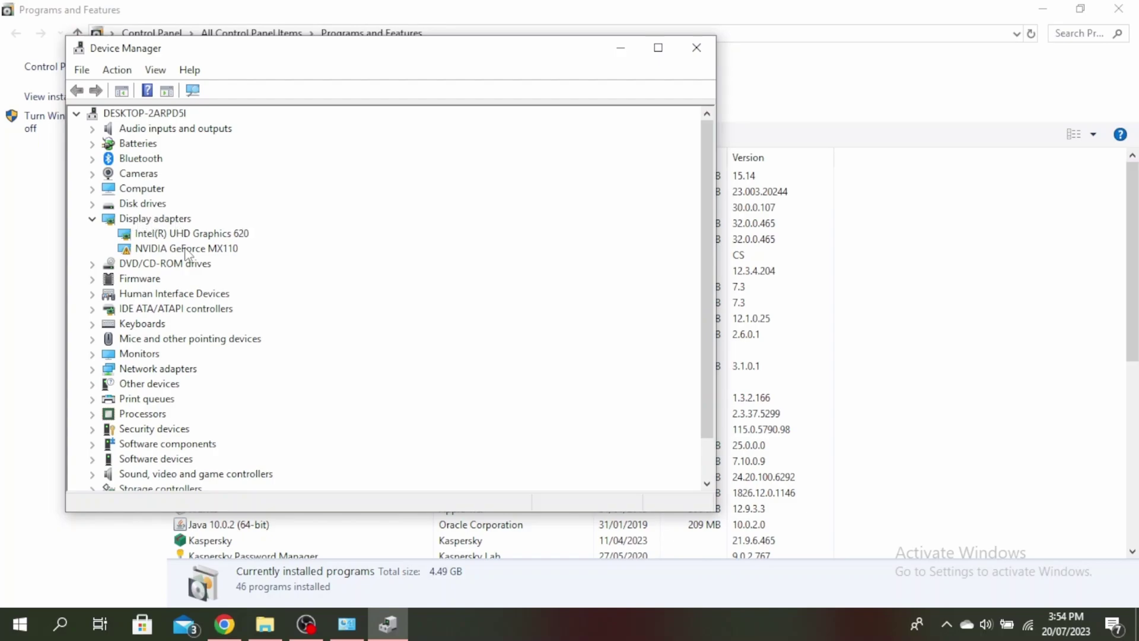
right_click(178, 248)
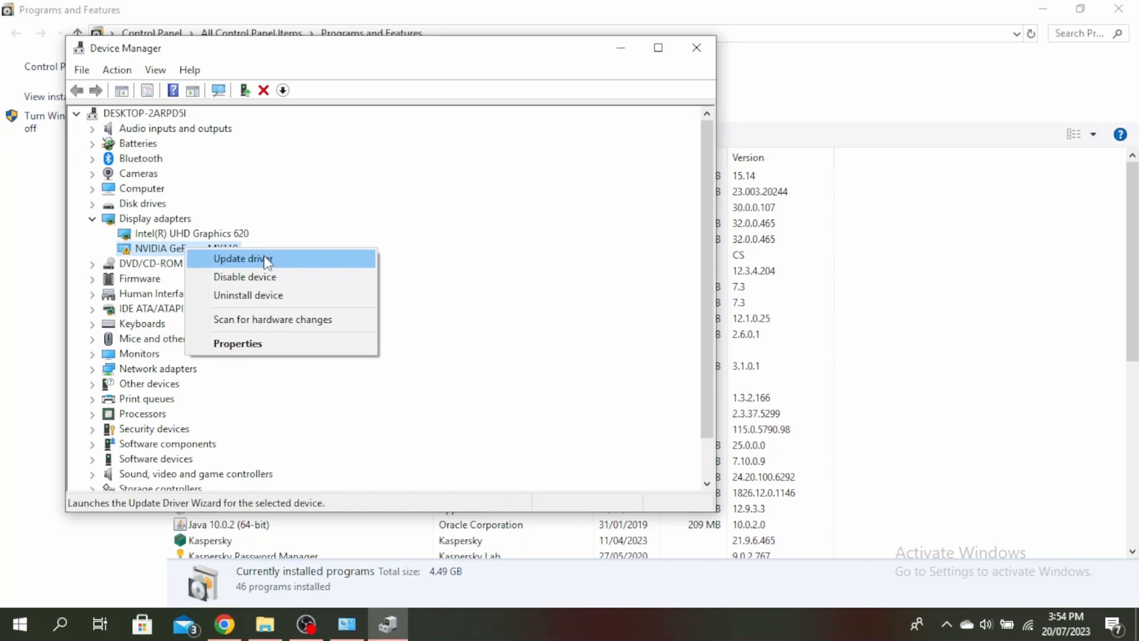
click(695, 48)
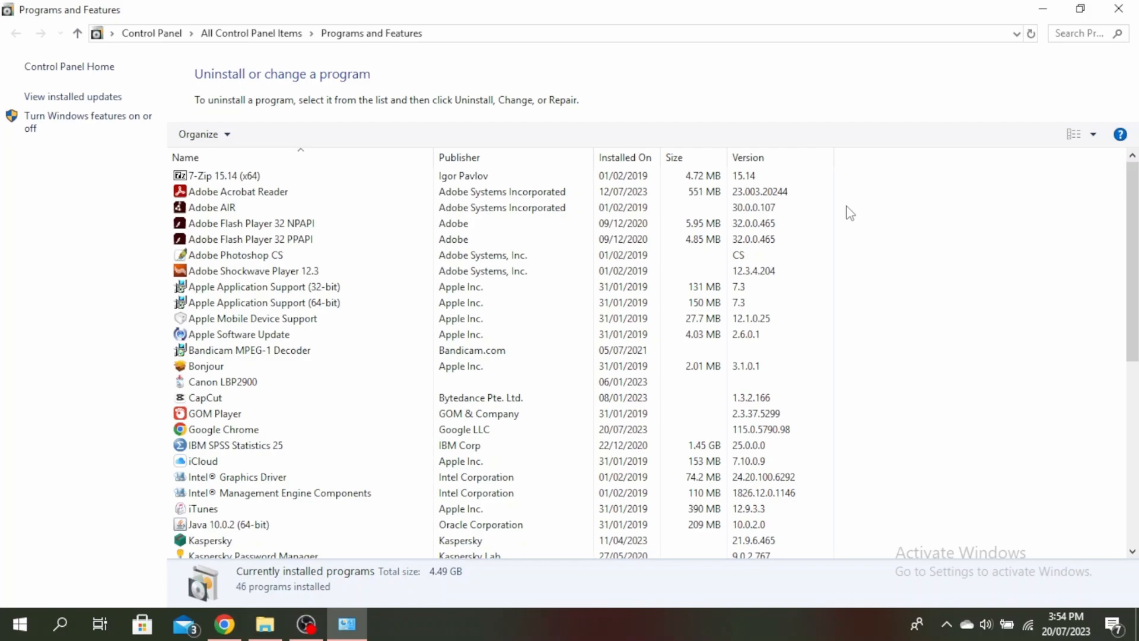
key(Win+r)
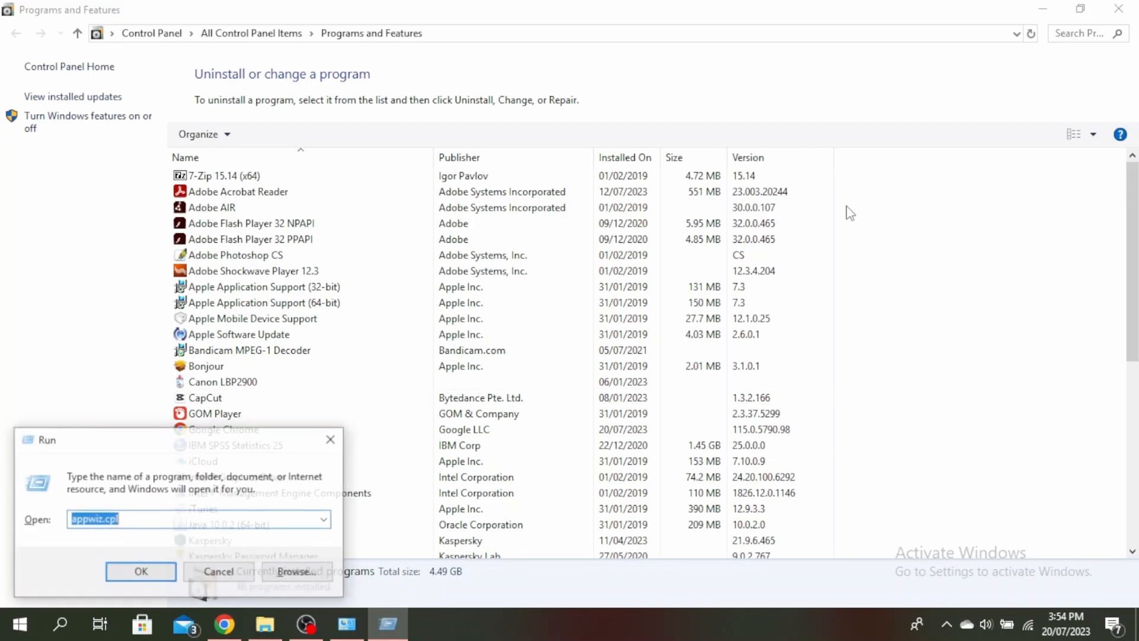
text(msconfig)
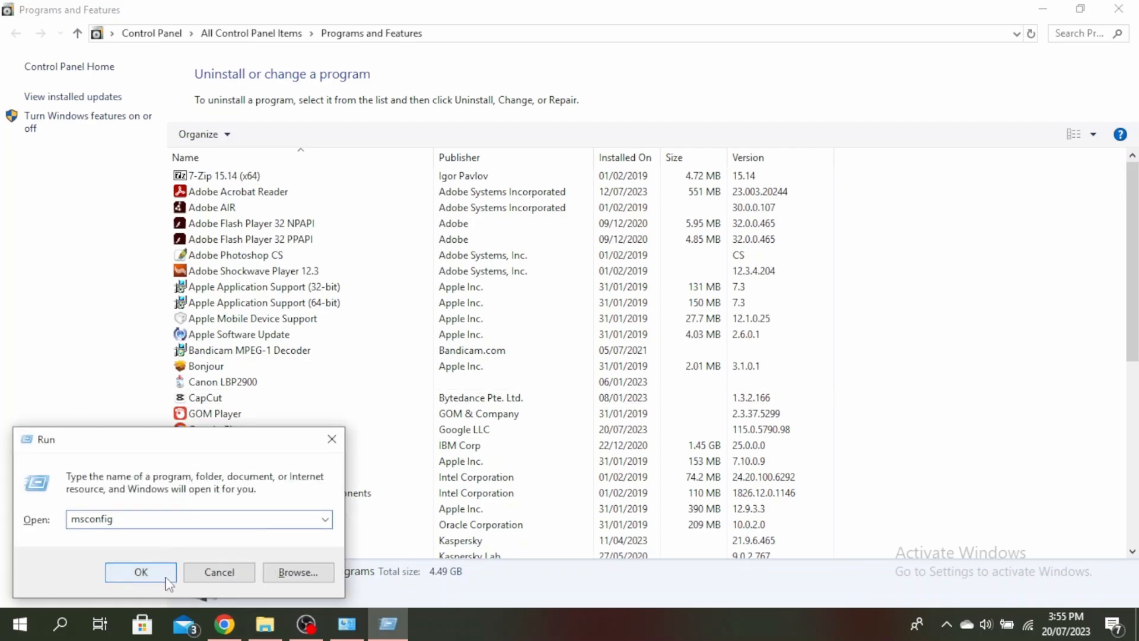
click(140, 572)
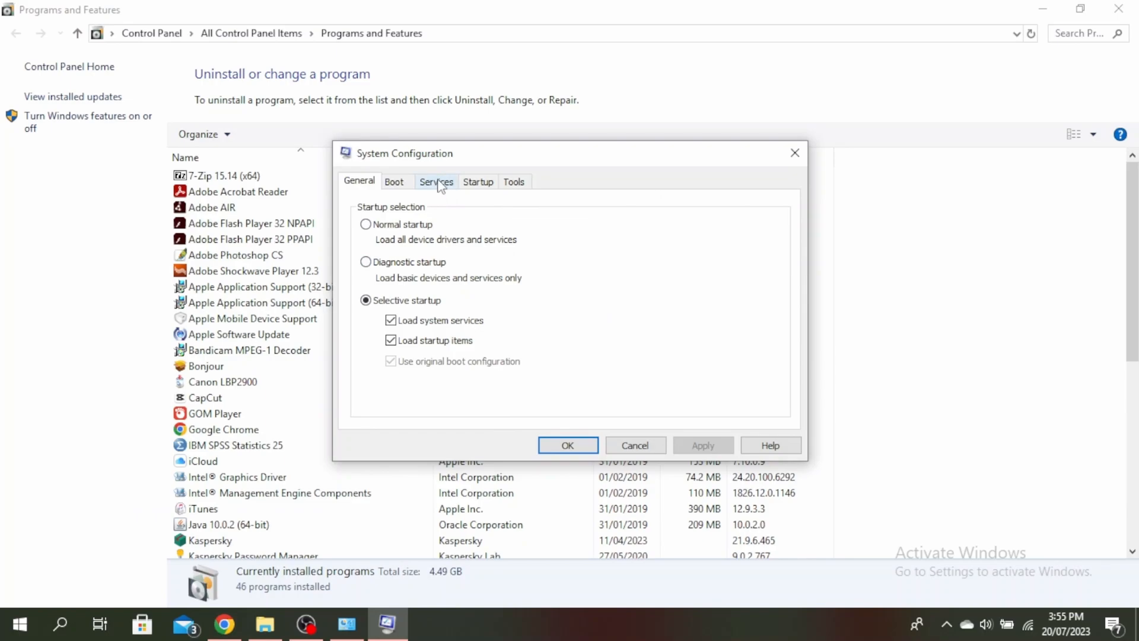
click(437, 182)
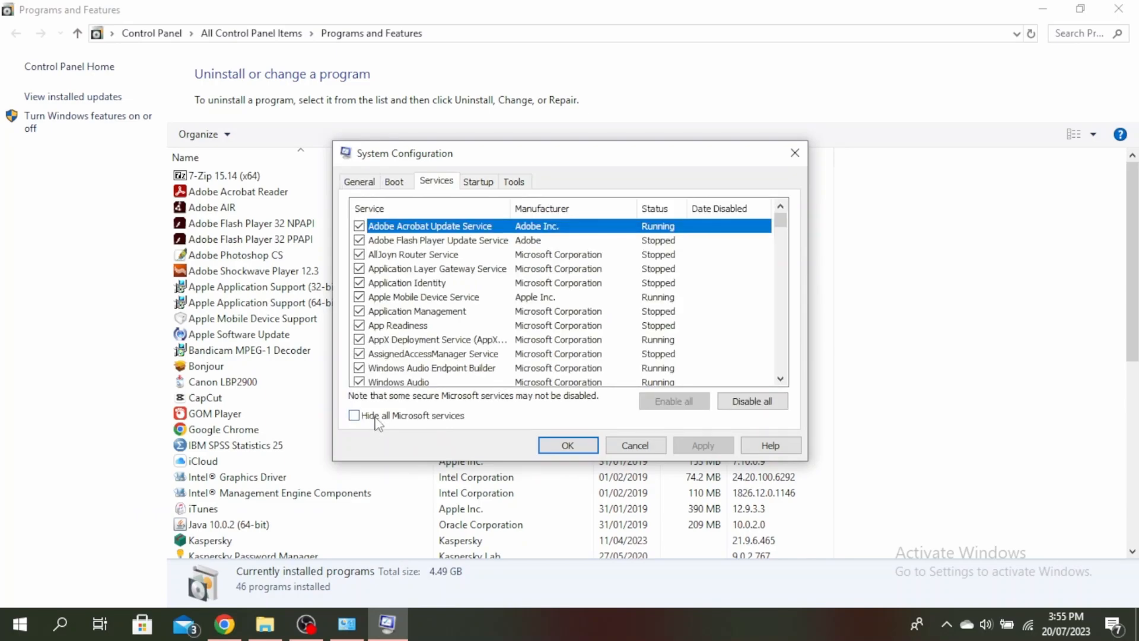
click(354, 415)
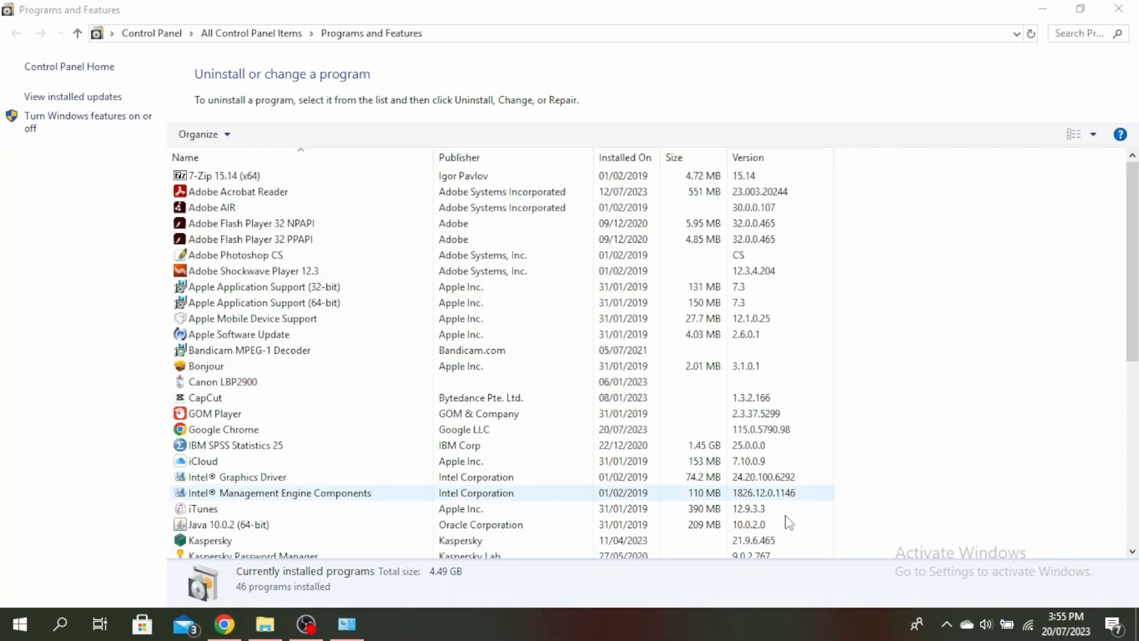
- Launch Task Manager from the taskbar and disable Viber's startup entry
right_click(432, 627)
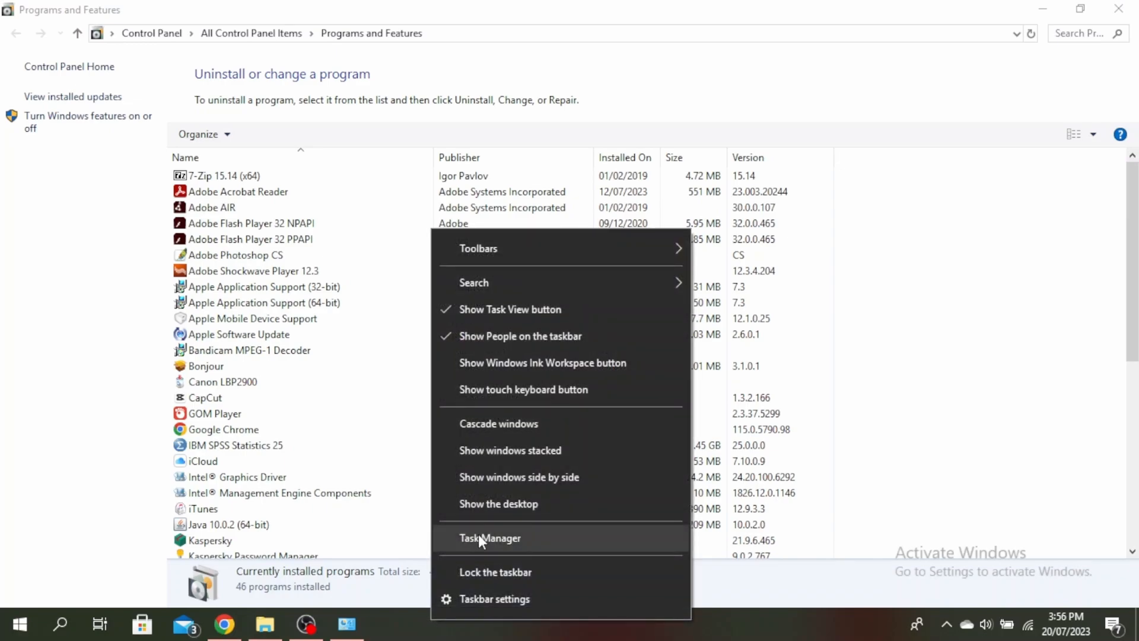
click(491, 537)
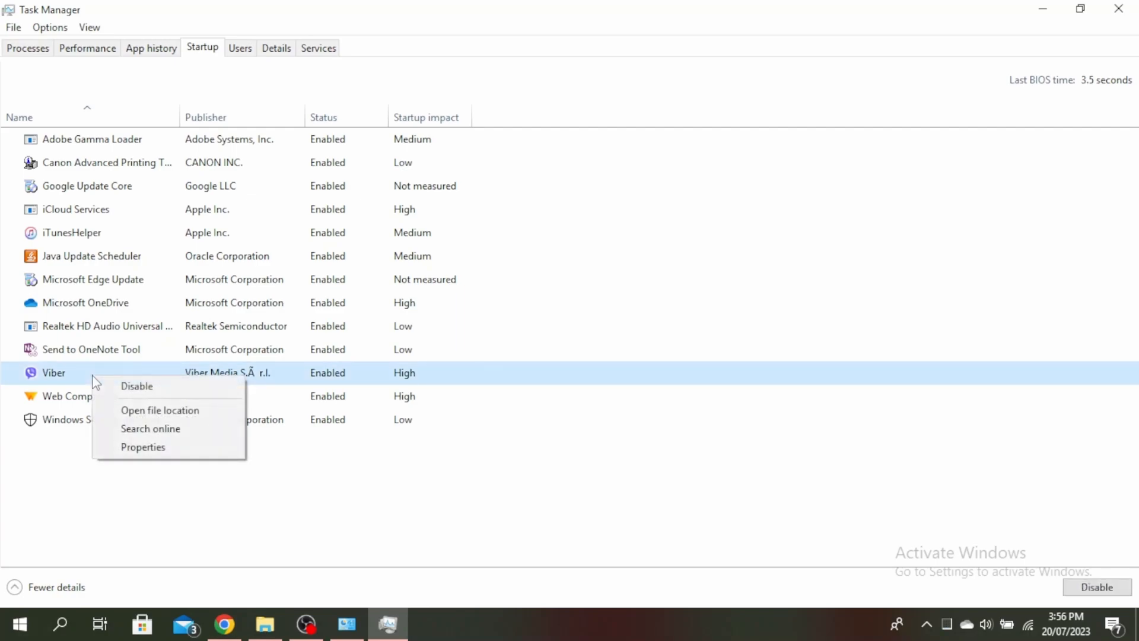
click(137, 387)
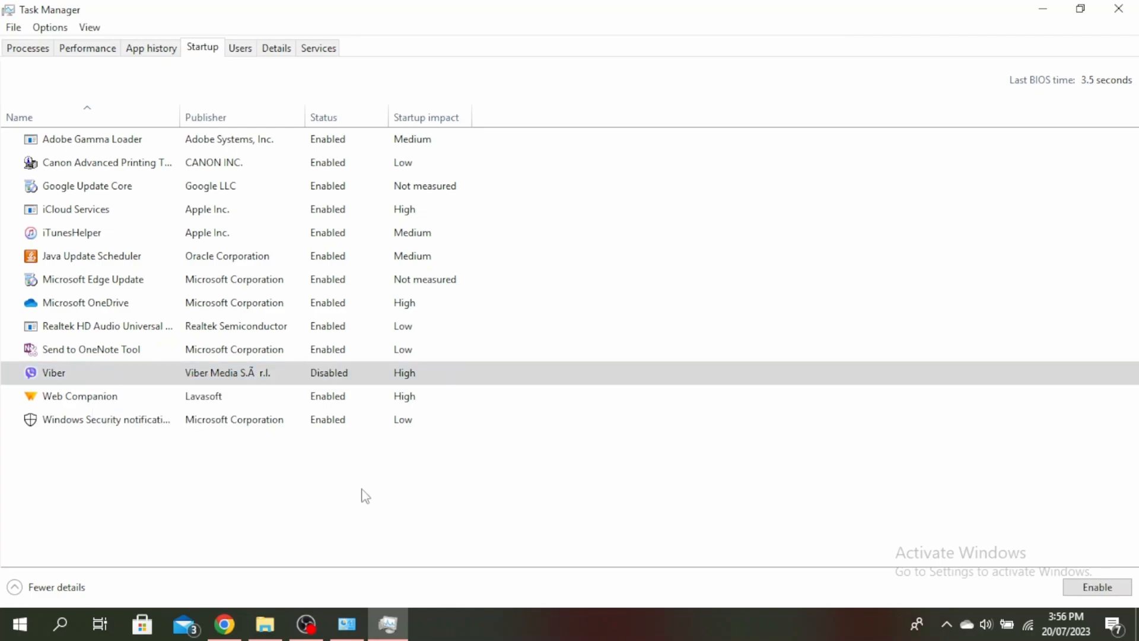